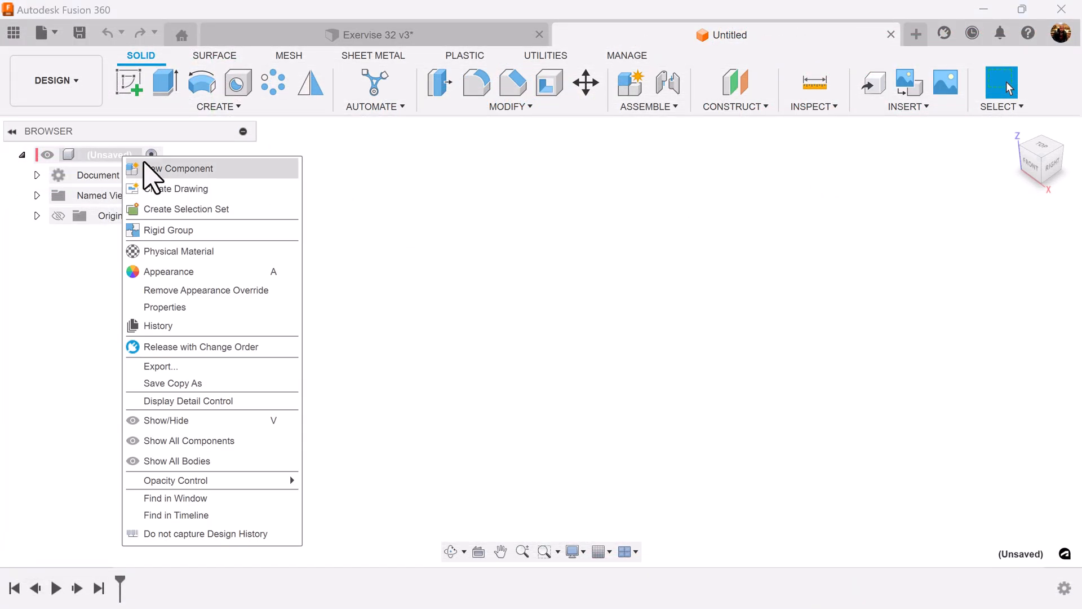
Step: Create a new component and name it Hose Port
left_click(190, 169)
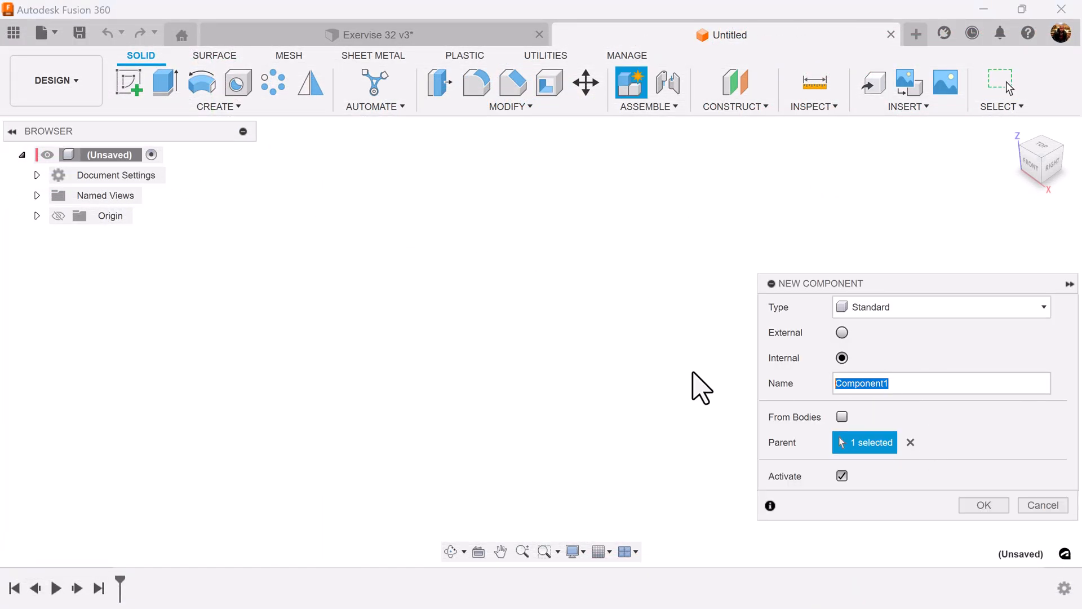
type("Hose Ro")
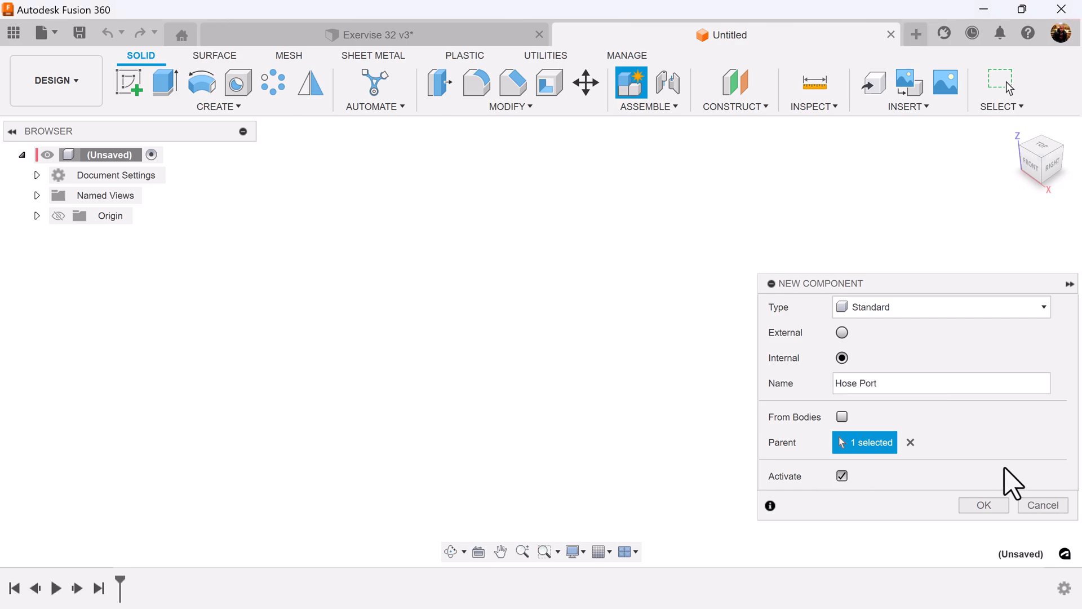
left_click(984, 505)
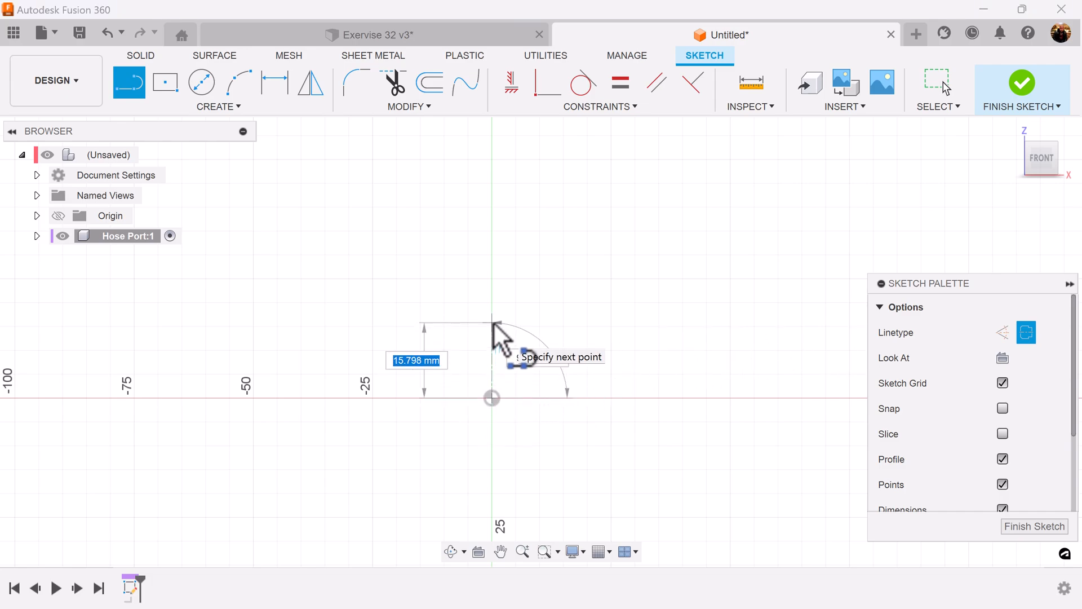
Step: Draw the 3.25 centerline and the stepped profile outline, then constrain its ends horizontal
type("3.25")
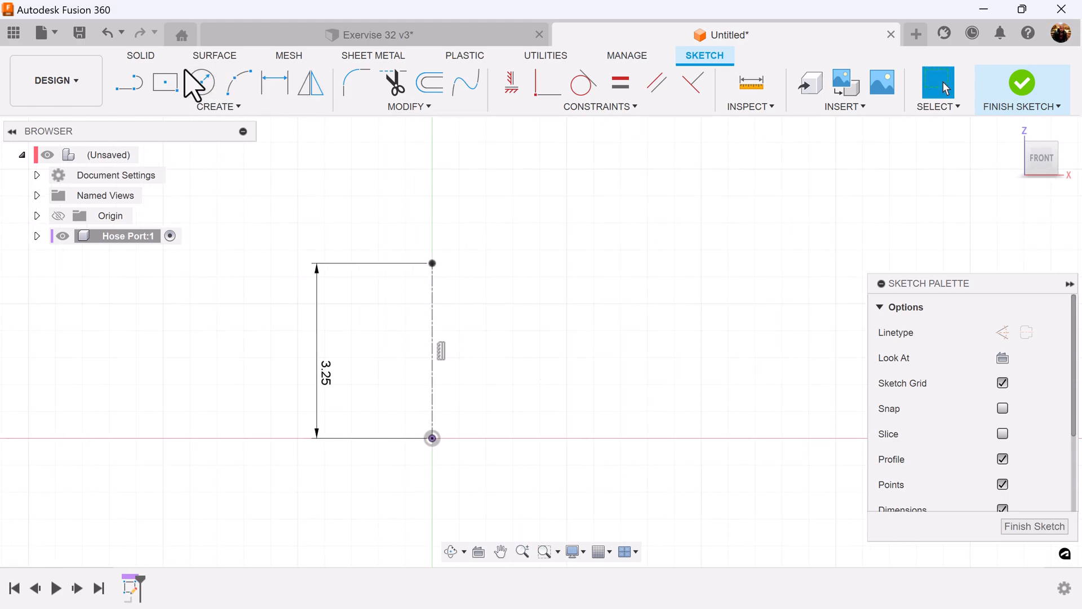
left_click(129, 83)
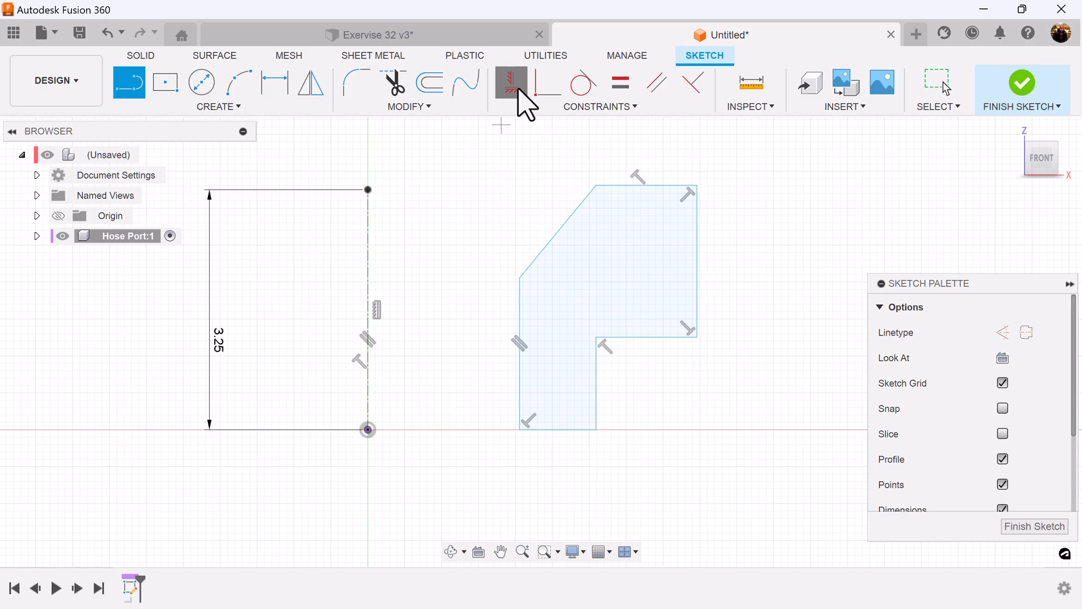
left_click(510, 83)
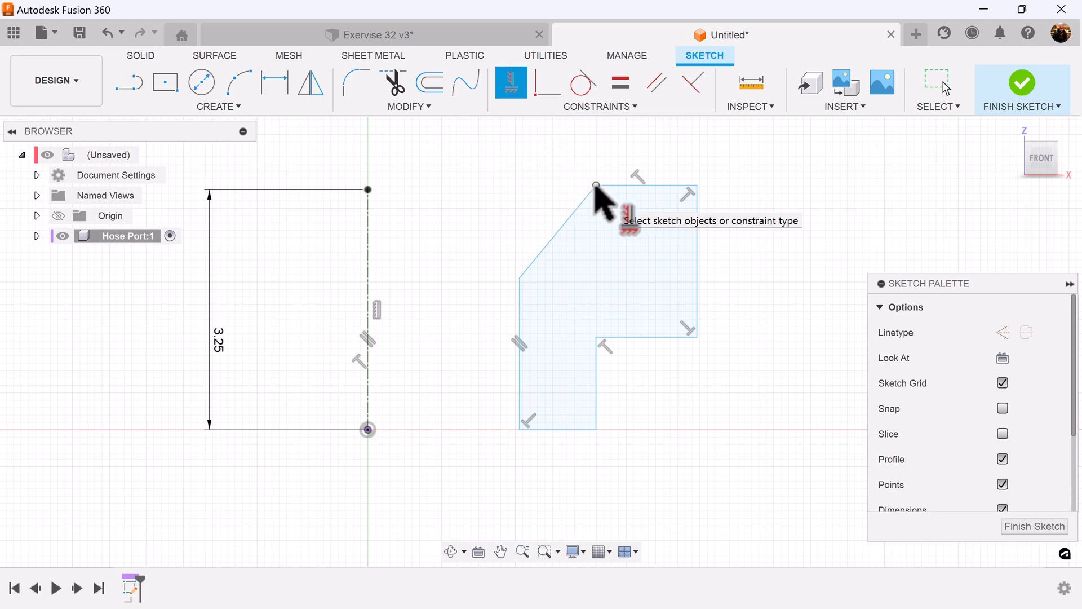
mouse_move(369, 195)
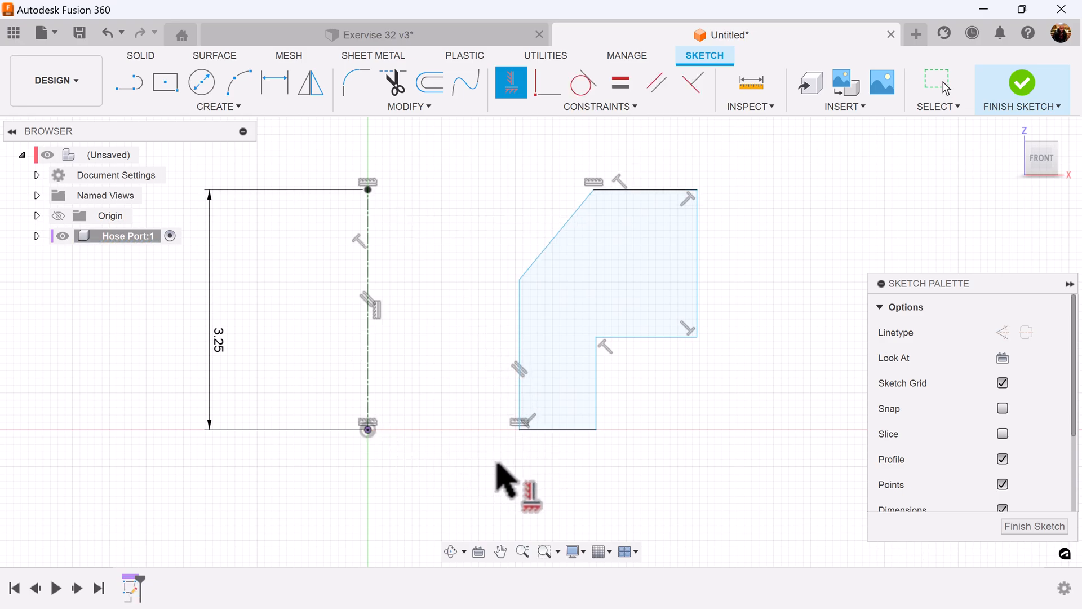
mouse_move(278, 83)
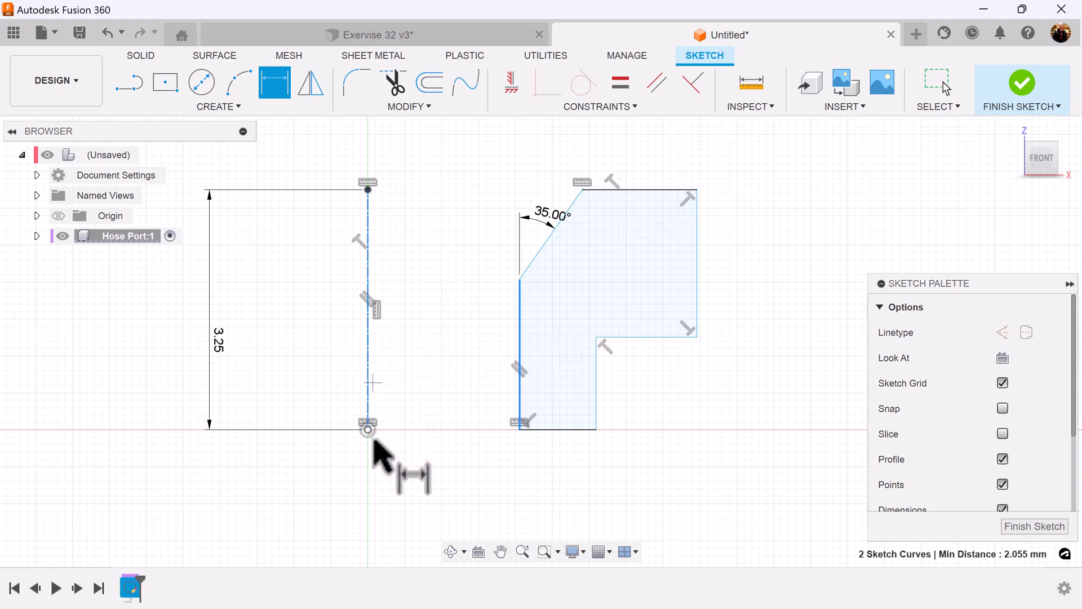
Step: Add Ø3.75 and Ø4.50 diameter dimensions across the centerline and finish the sketch
left_click(366, 428)
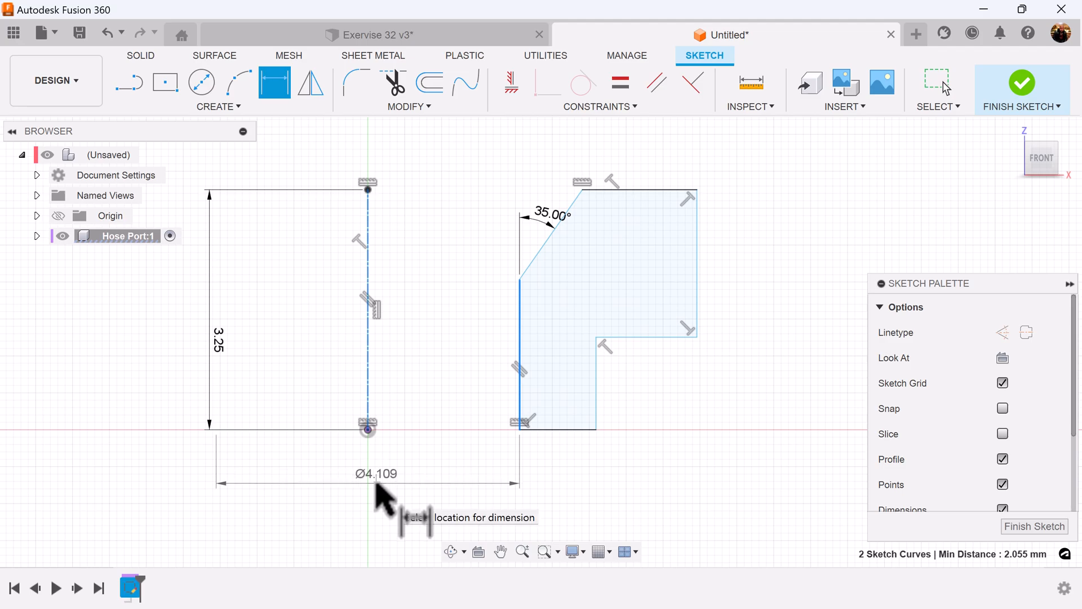
left_click(376, 483)
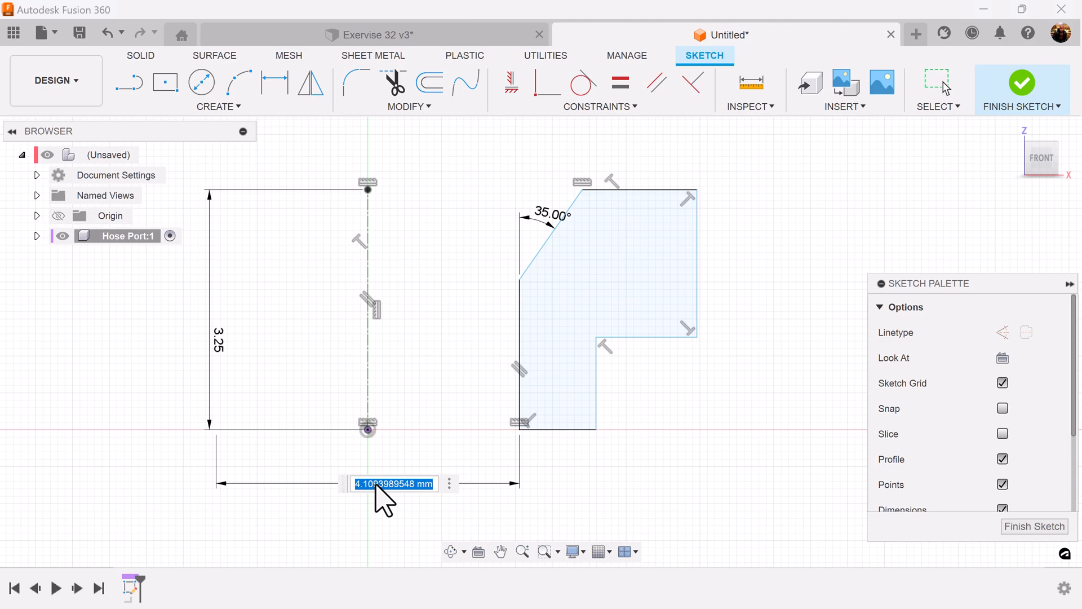
type("3.75")
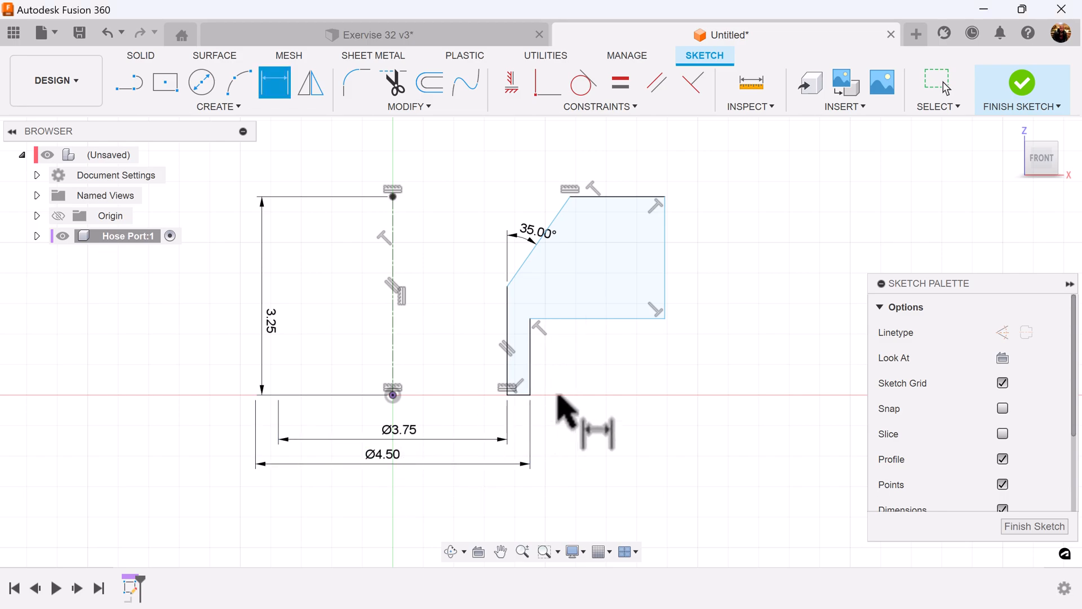
mouse_move(714, 233)
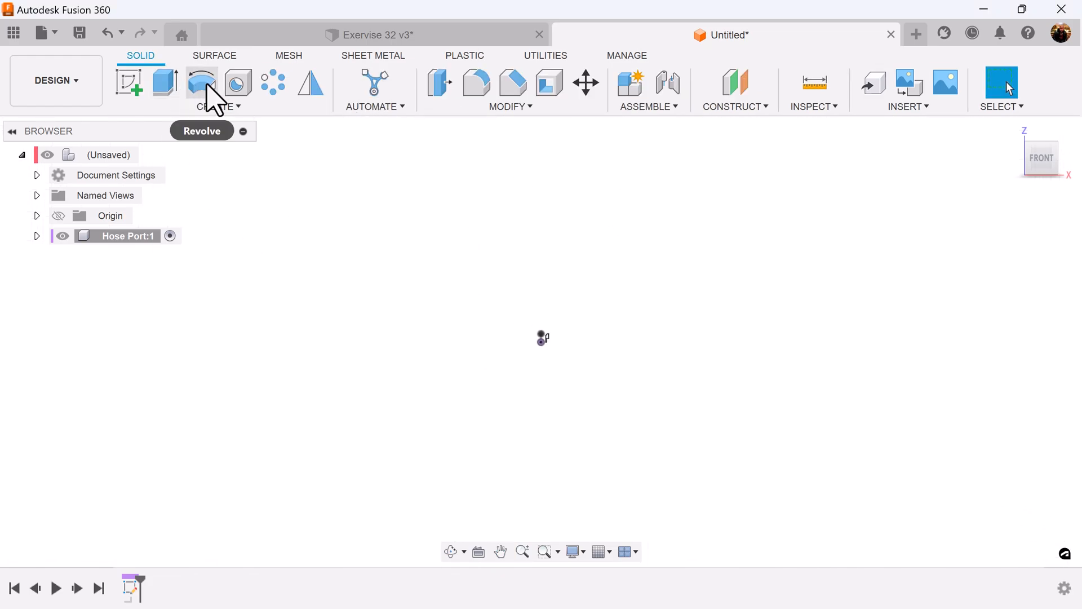
Step: Revolve the profile 360° about the centerline into a solid port body
left_click(201, 84)
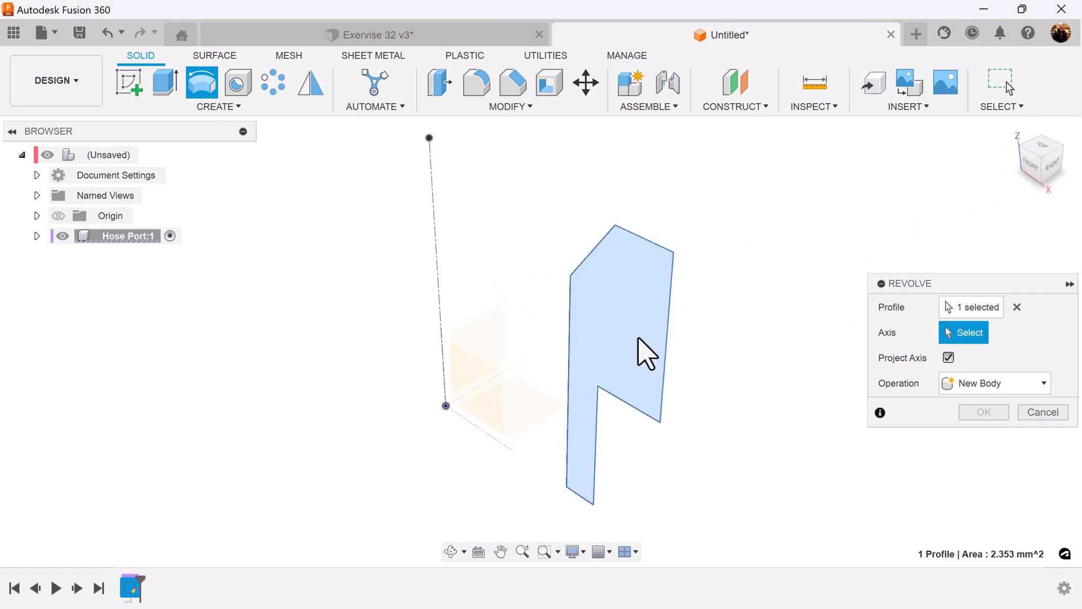
mouse_move(408, 259)
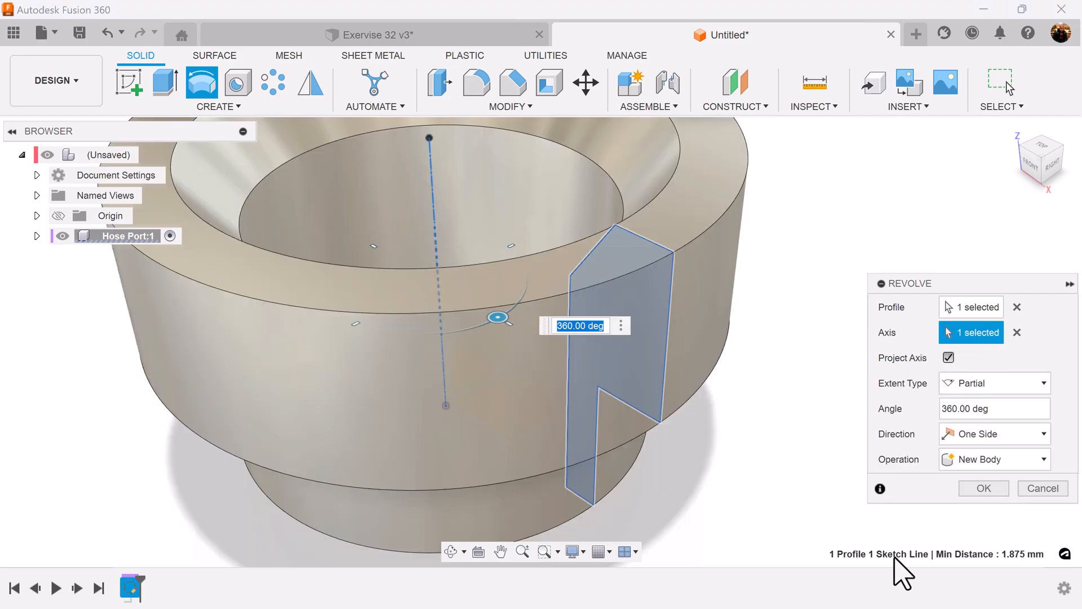
left_click(984, 488)
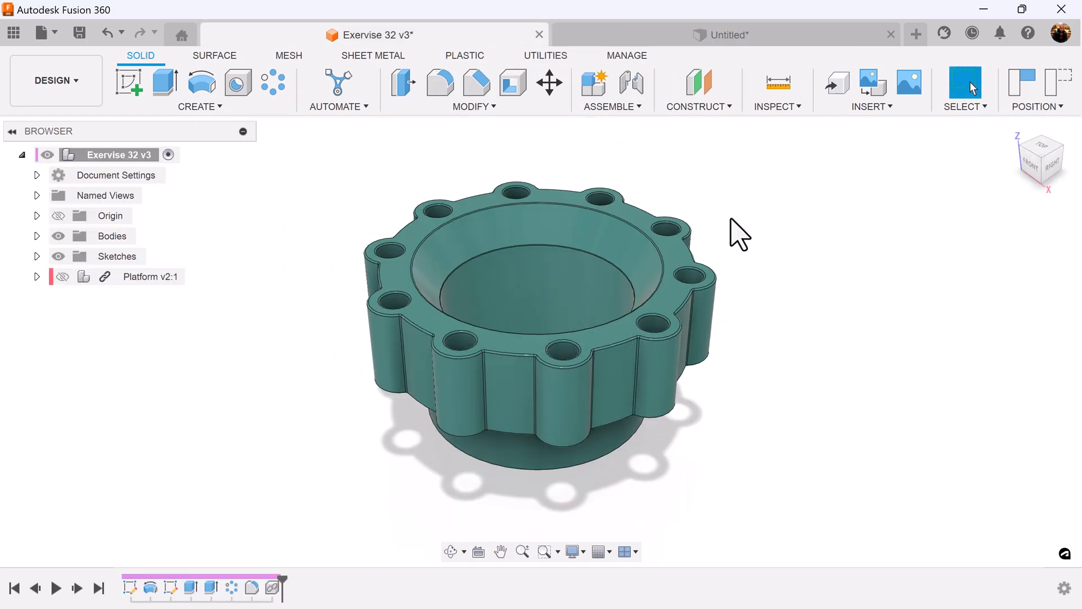
Step: Sketch a Ø5.75 construction circle centred on the port origin
left_click(723, 34)
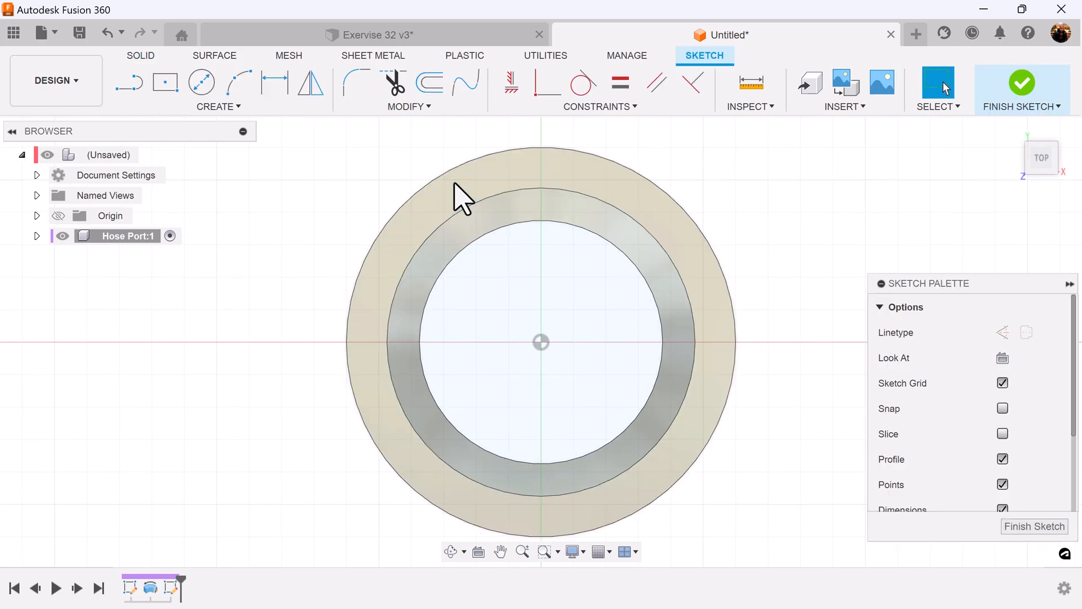
mouse_move(202, 84)
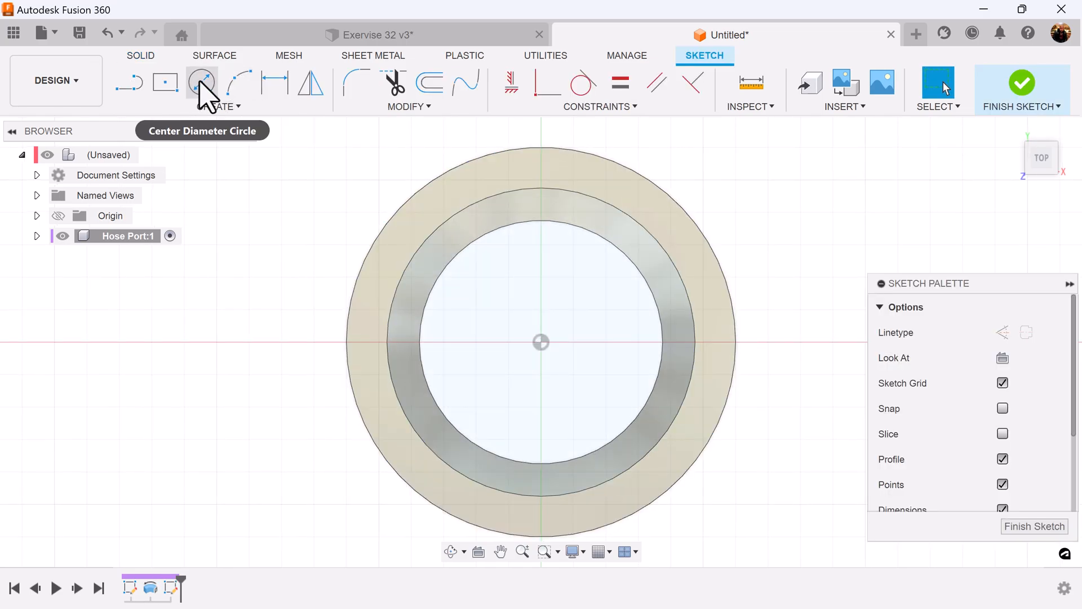
left_click(201, 83)
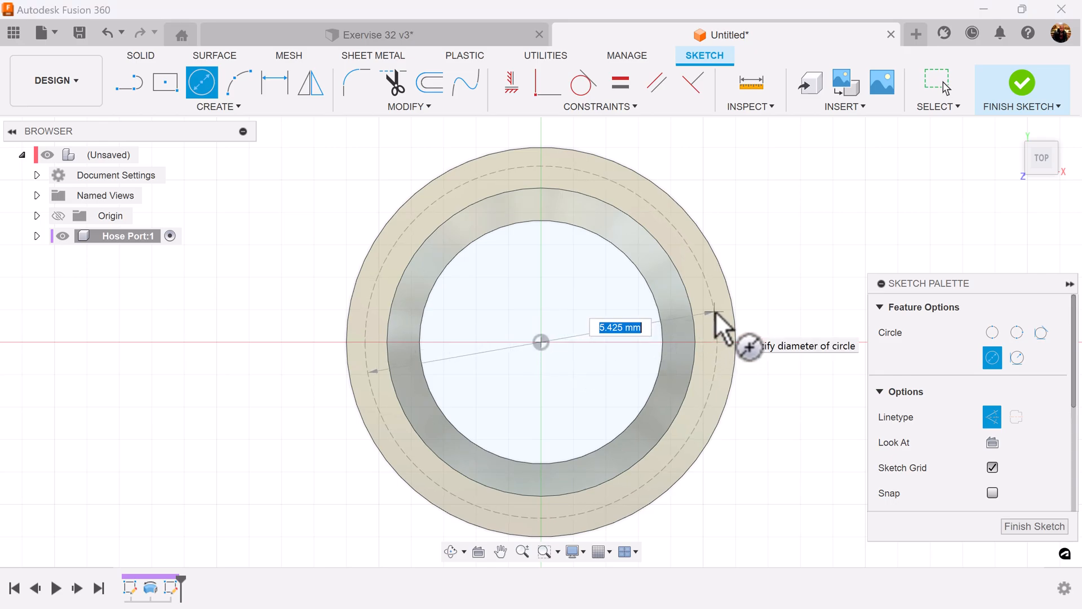
type("5.75")
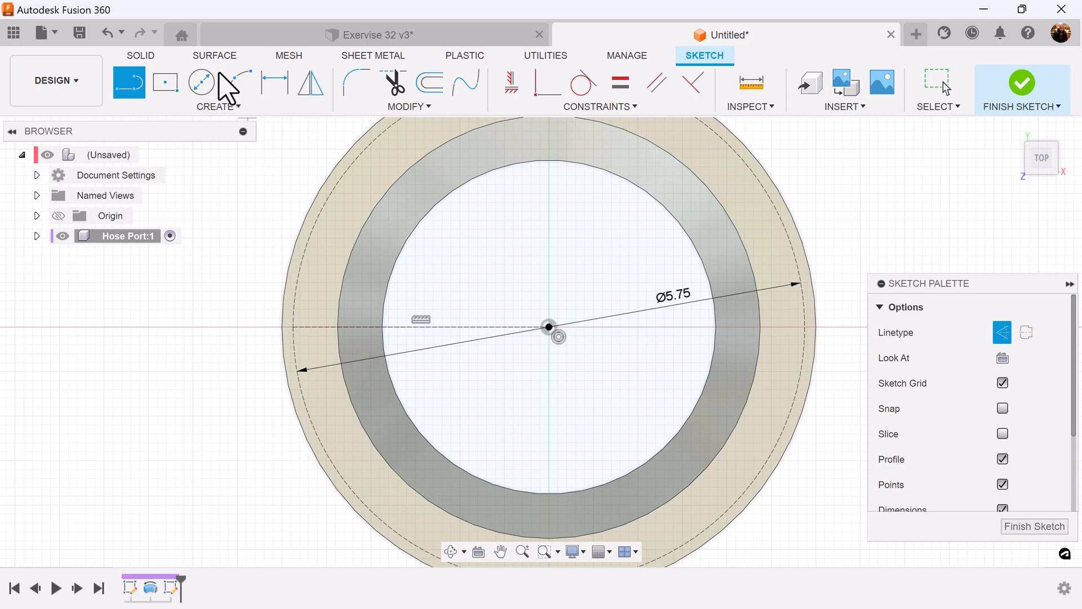
Step: Draw the Ø0.54 hole circle and a larger concentric lug circle on the rim, then finish
left_click(201, 82)
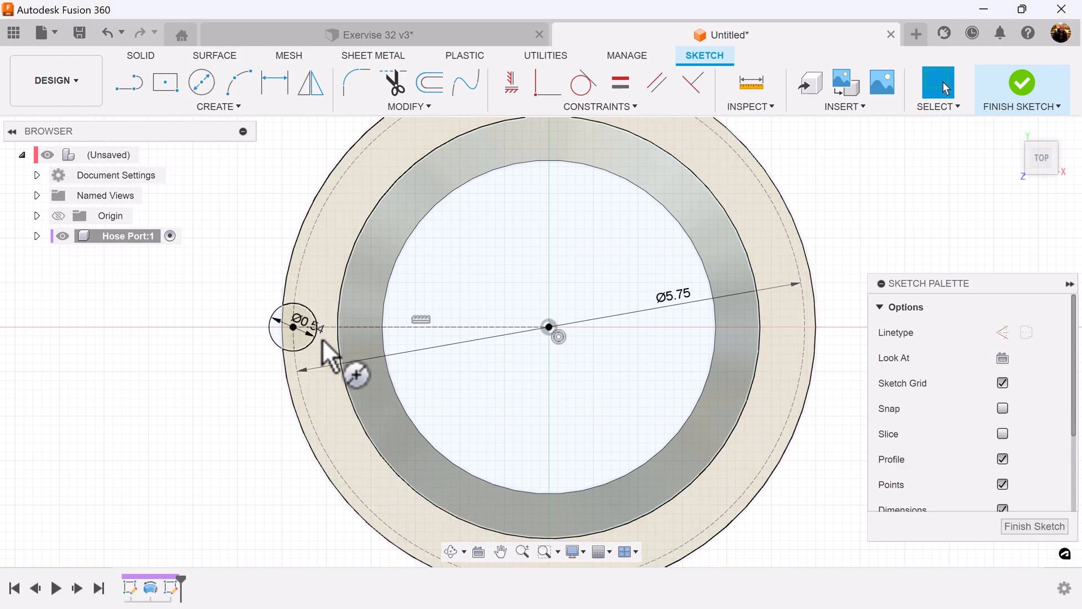
left_click(201, 82)
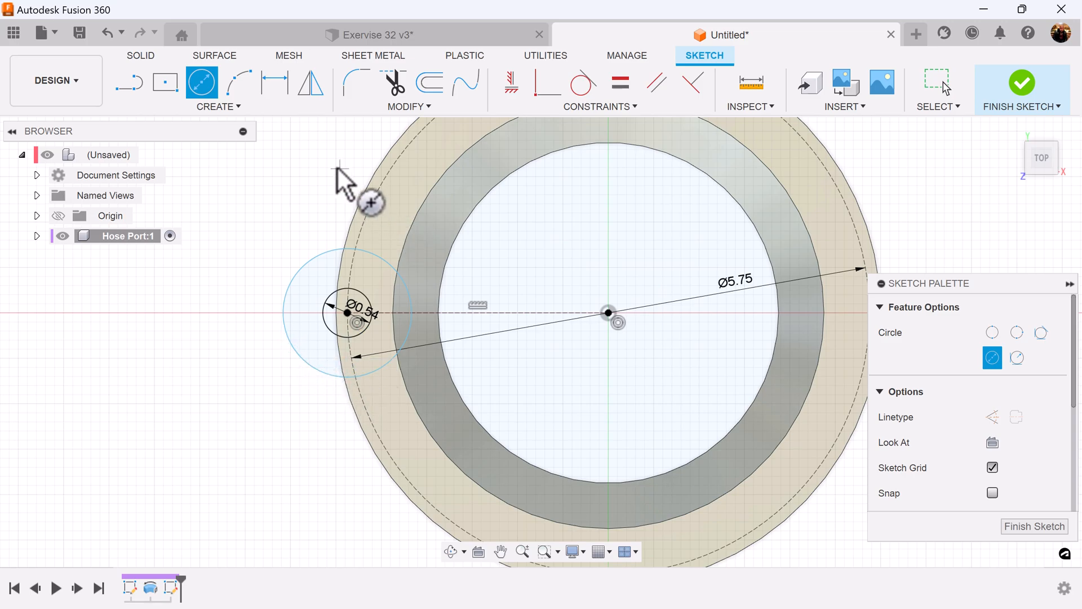
left_click(274, 83)
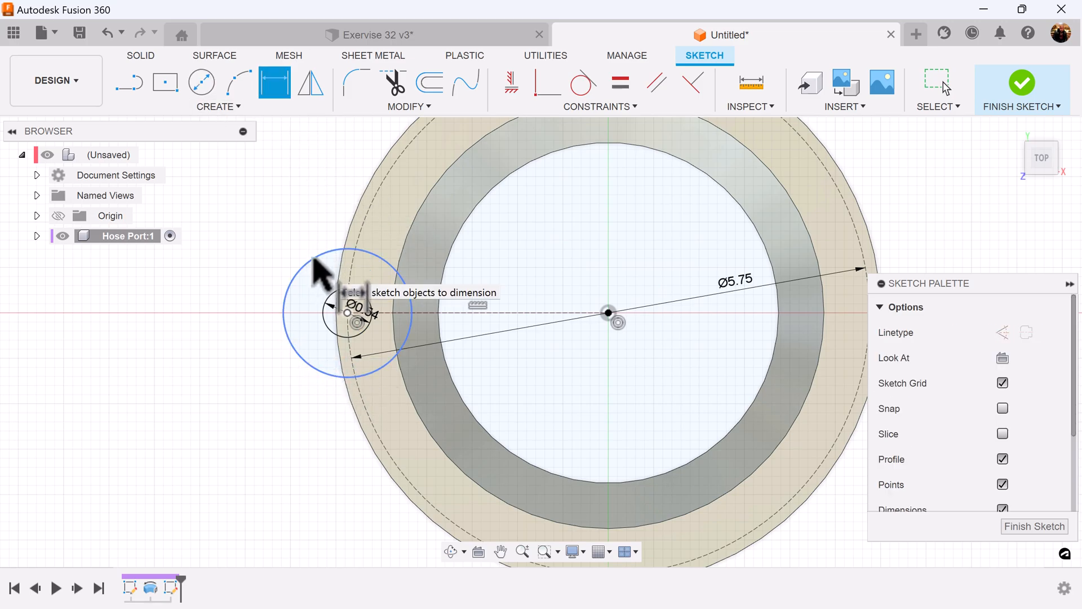
right_click(354, 314)
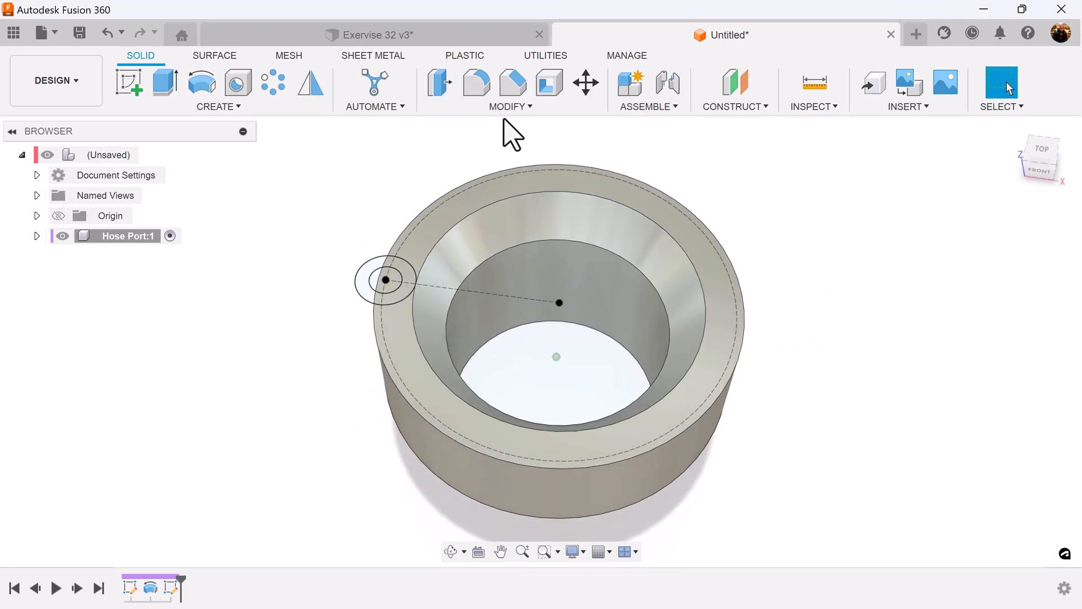
Step: Extrude the lug ring -1.75 mm as a Join to the rim
left_click(161, 83)
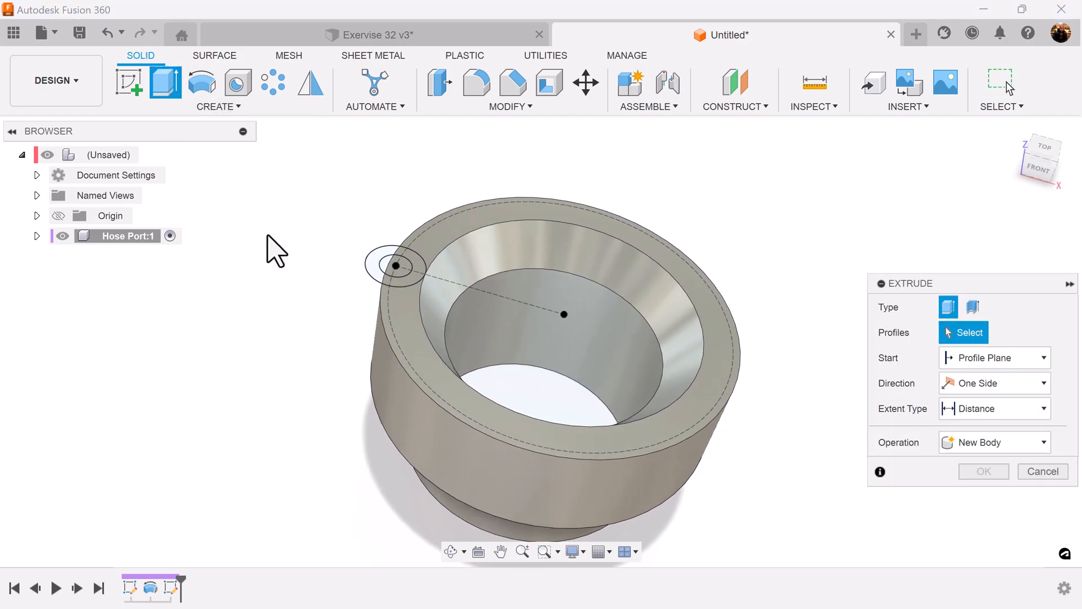
left_click(394, 267)
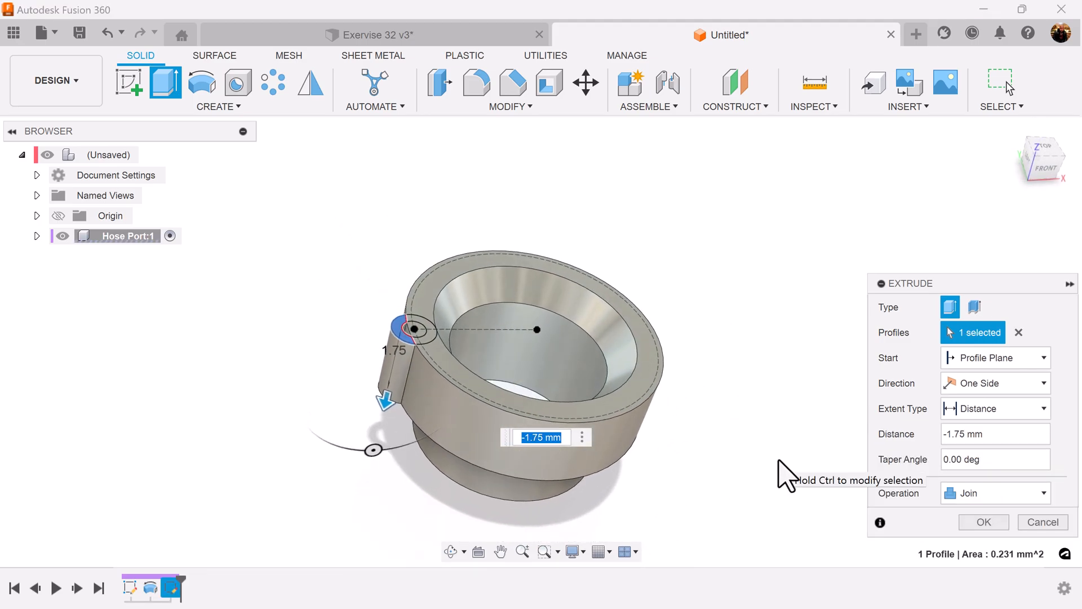
left_click(984, 522)
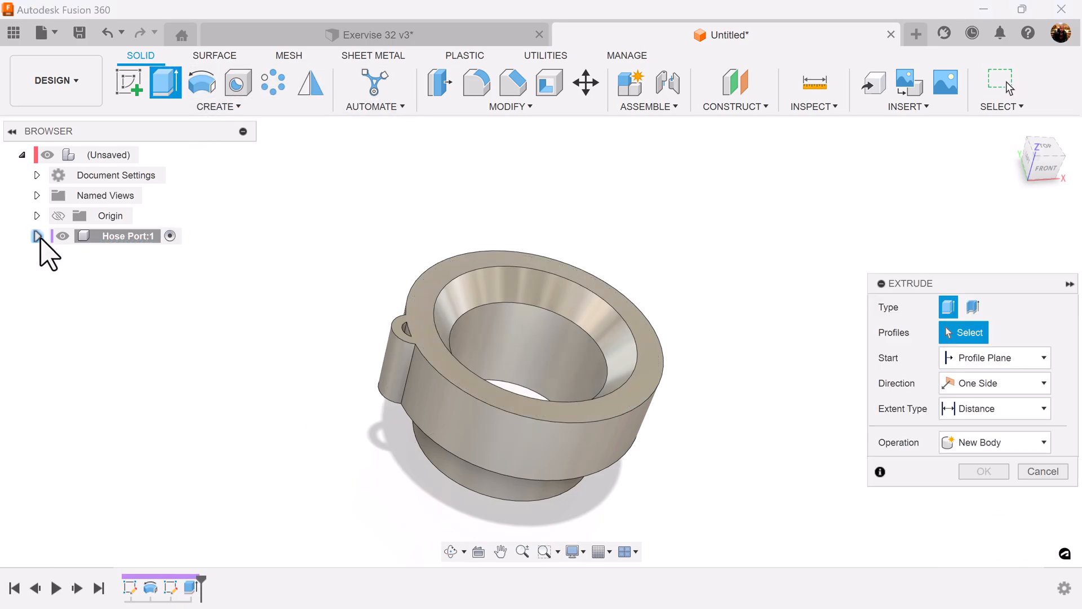
left_click(36, 236)
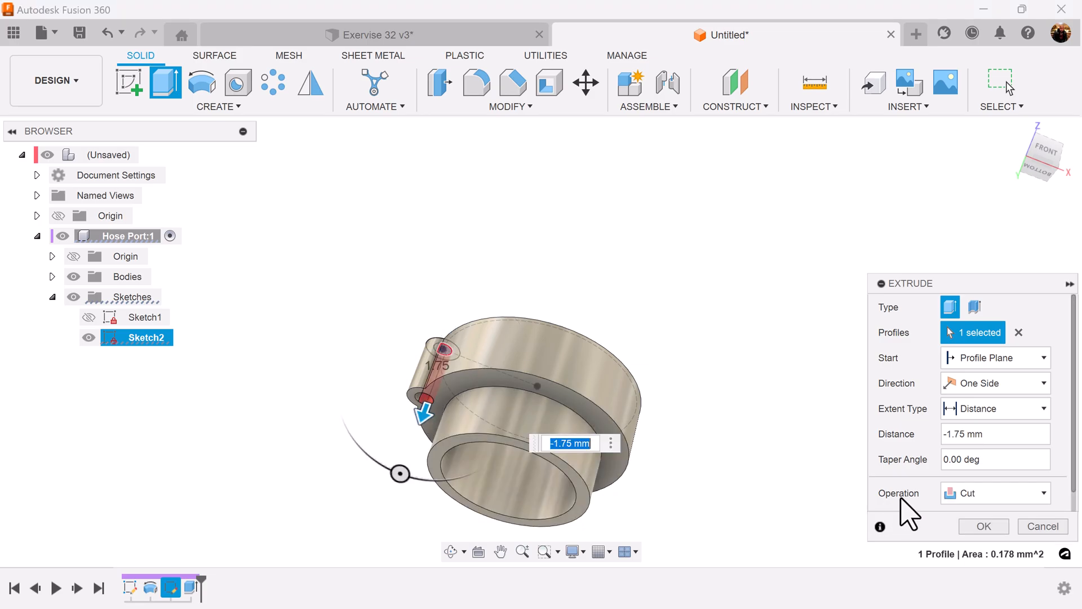
mouse_move(443, 418)
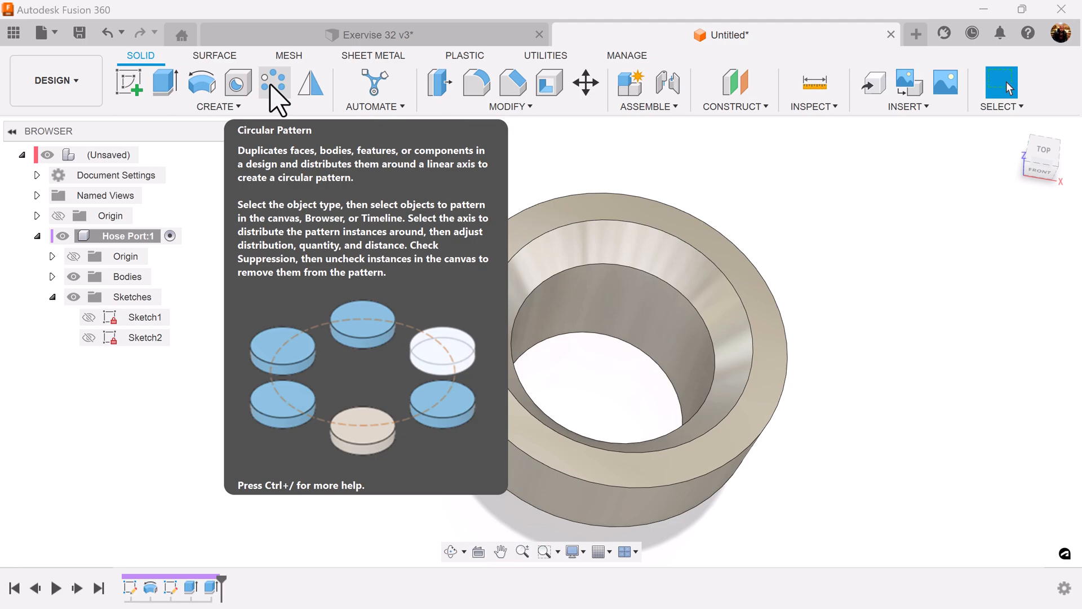
Step: Pattern the lug and hole extrusions 10 times around the central axis
left_click(274, 82)
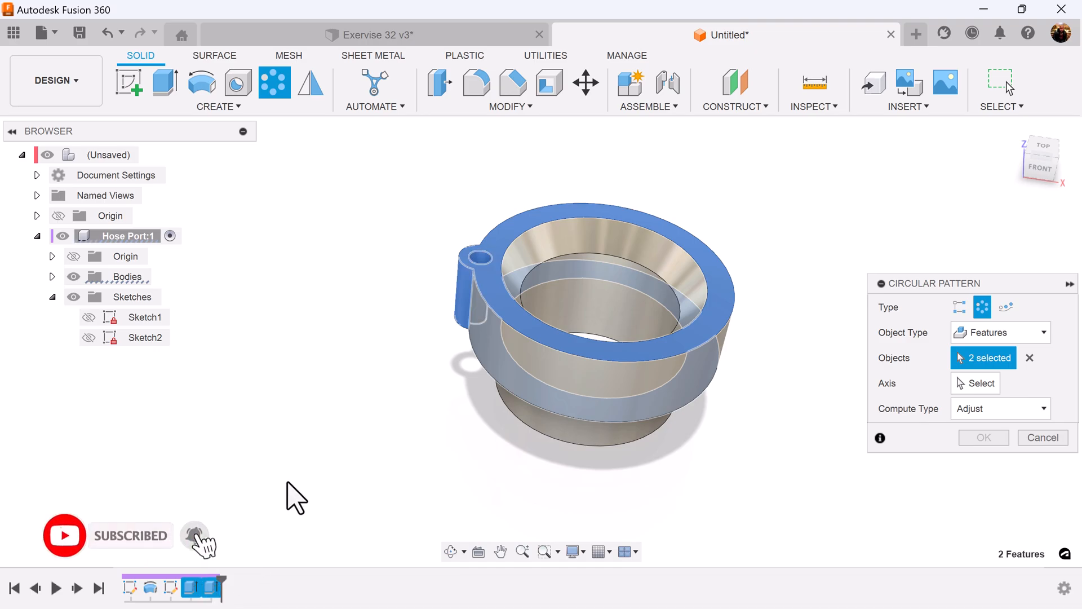
left_click(975, 383)
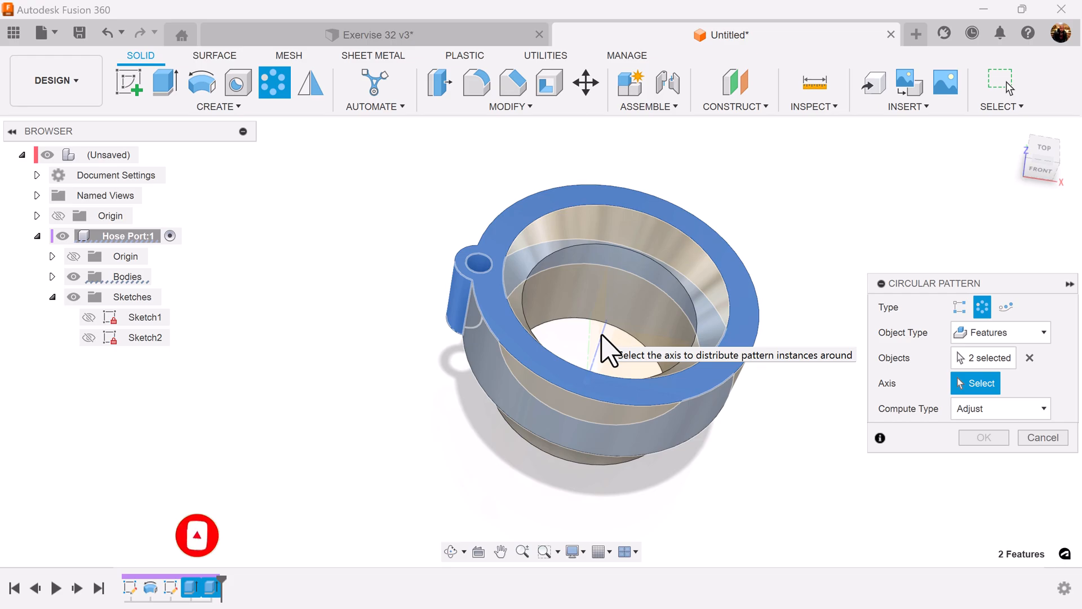
left_click(594, 353)
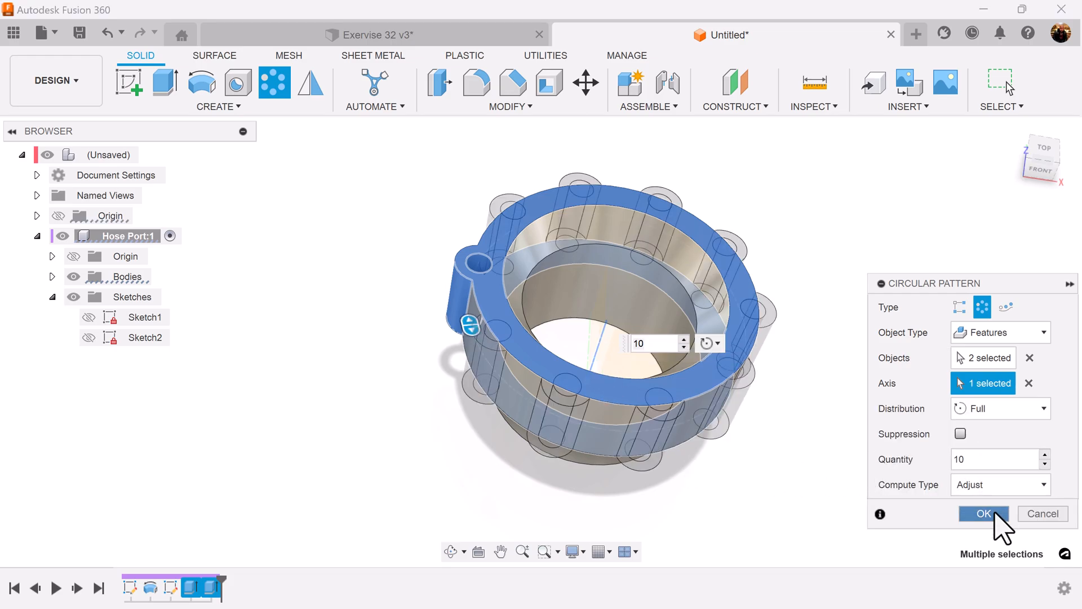
left_click(984, 513)
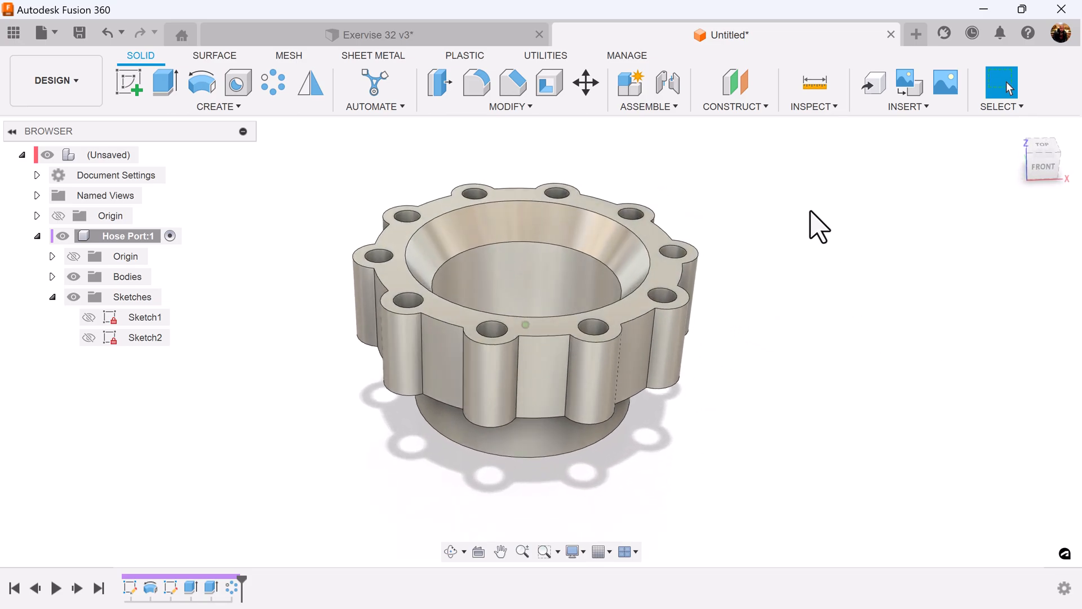
Step: Fillet the whole body's edges with a 0.03 mm radius
left_click(476, 82)
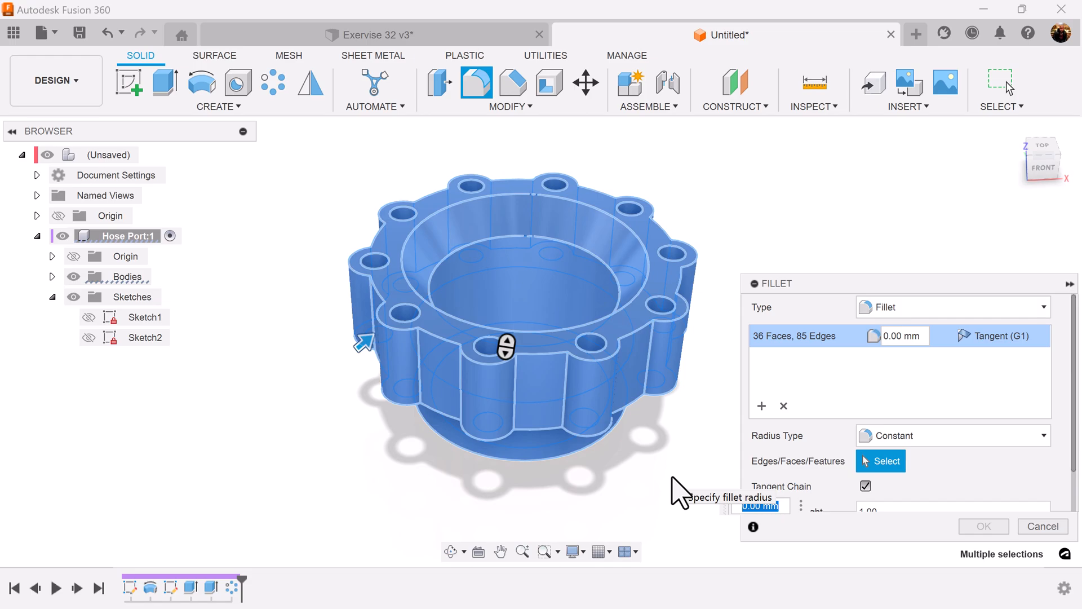
type(".03")
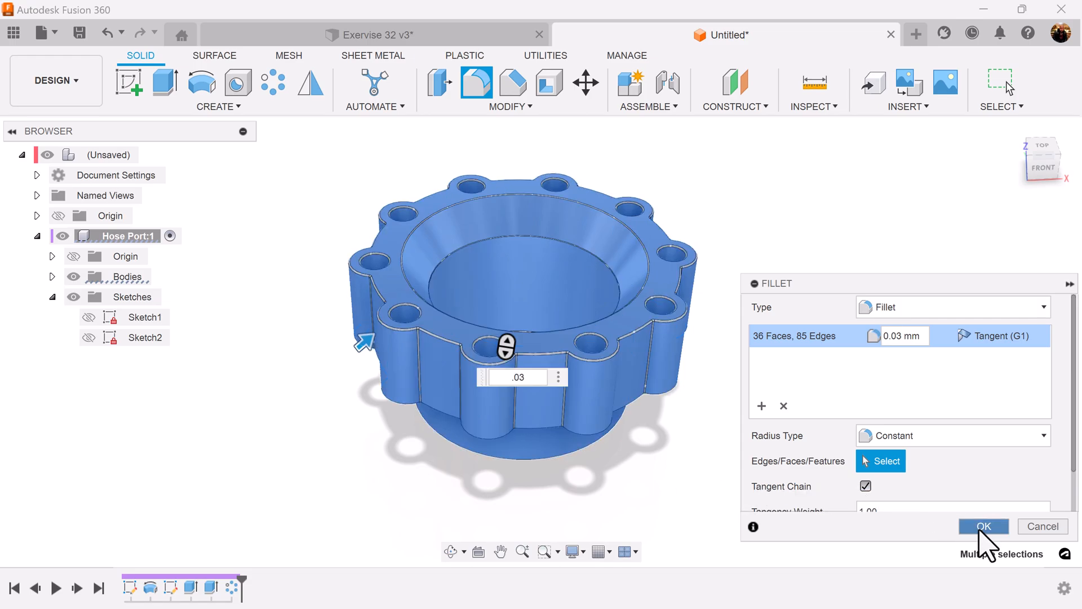
left_click(982, 525)
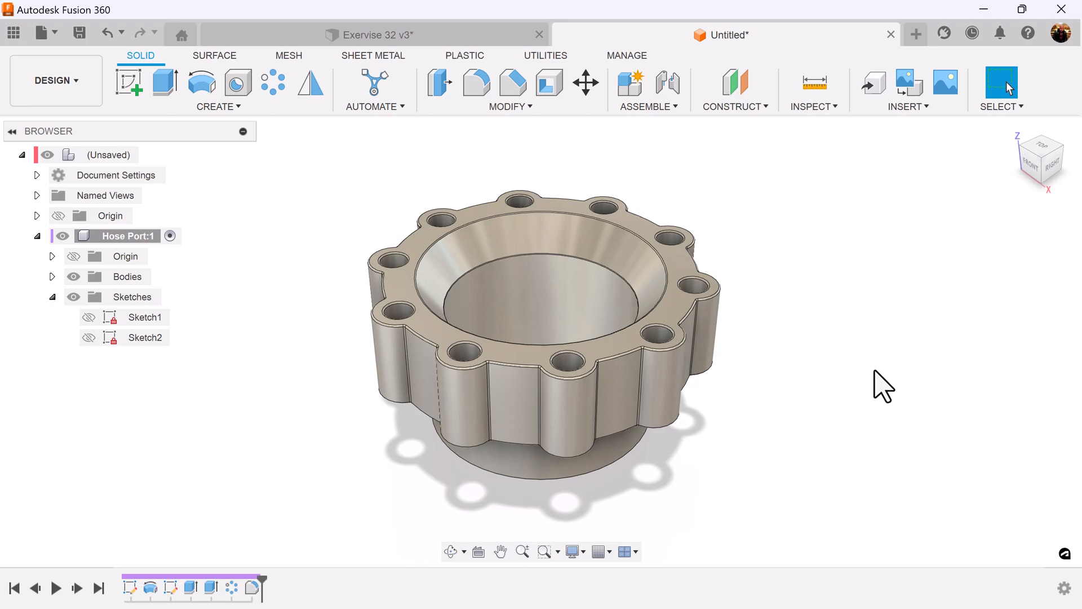
mouse_move(866, 393)
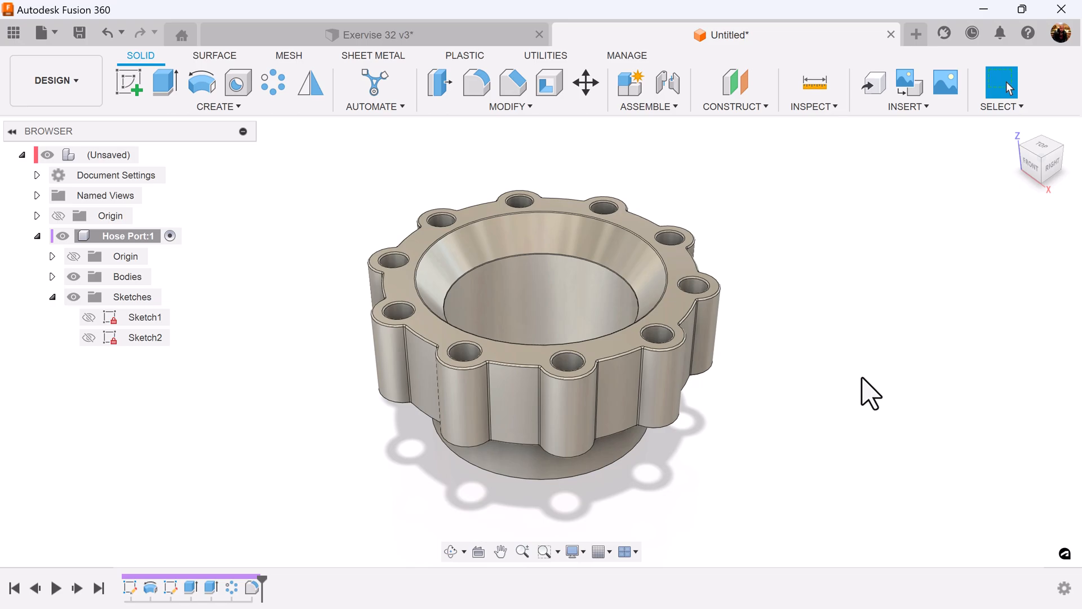